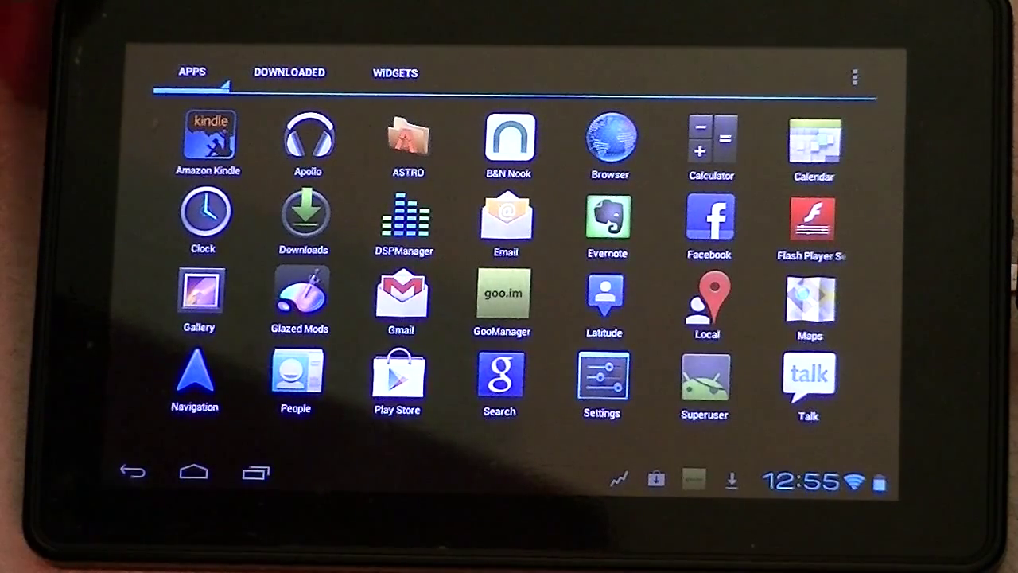
Launch GooManager from the app drawer.
left_click(501, 299)
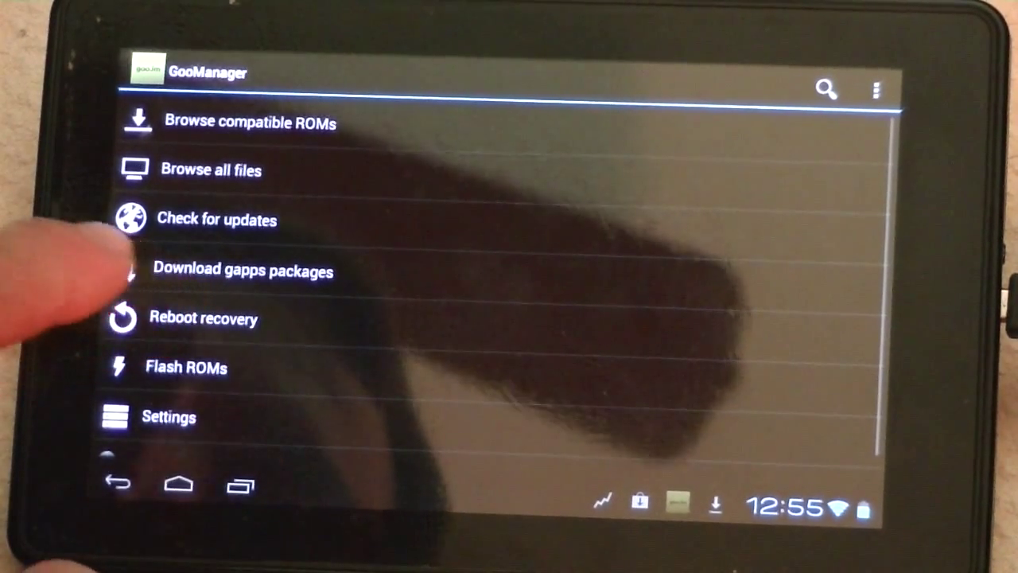
Browse compatible ROMs to pimpmaneaton's Kindle files and pick the EyeCandy v3.3 zip.
left_click(249, 123)
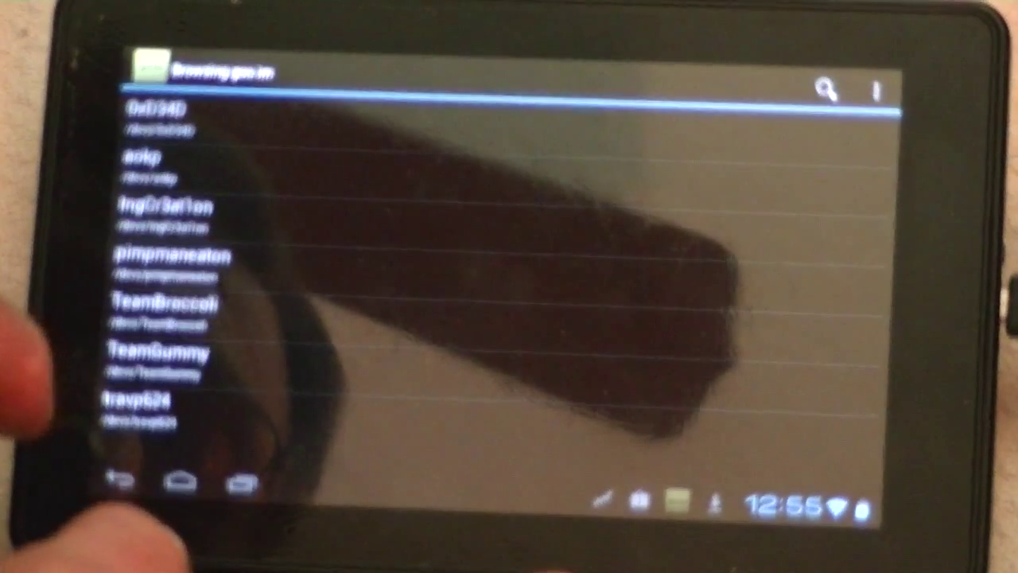
left_click(174, 258)
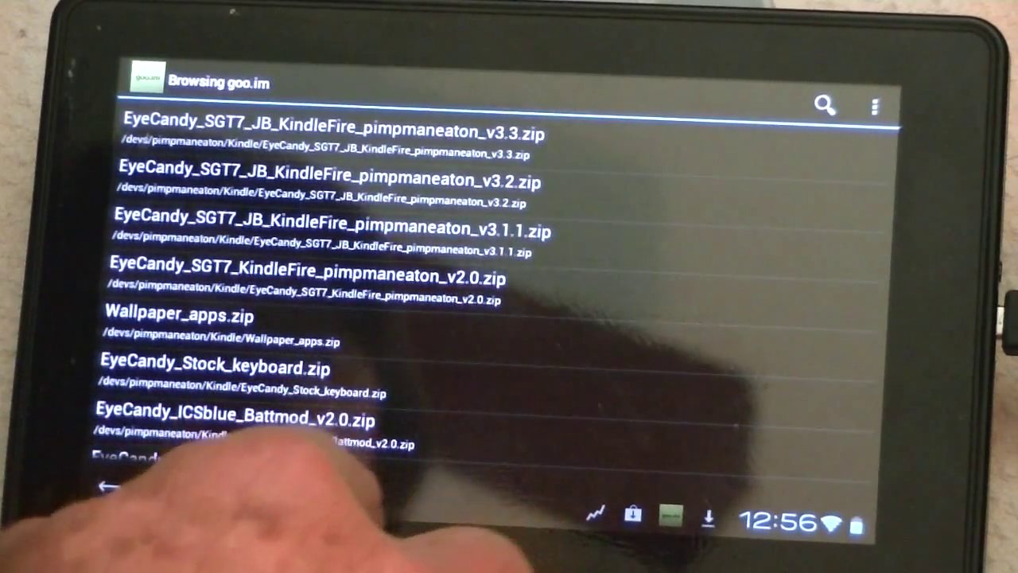
left_click(105, 485)
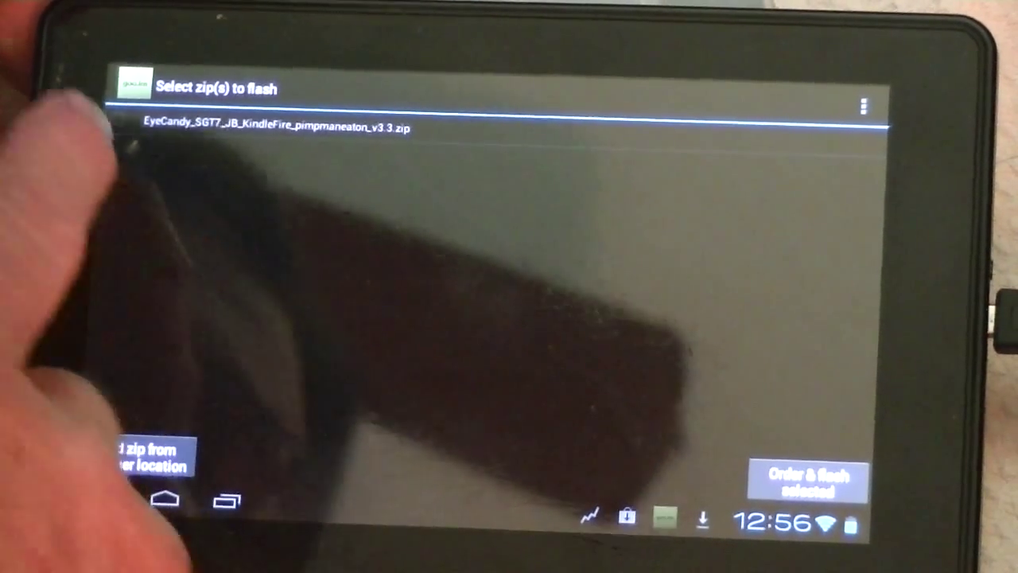
Queue the EyeCandy v3.3 zip on the sort-and-install screen and start Flash, leaving the confirmation unanswered.
left_click(279, 128)
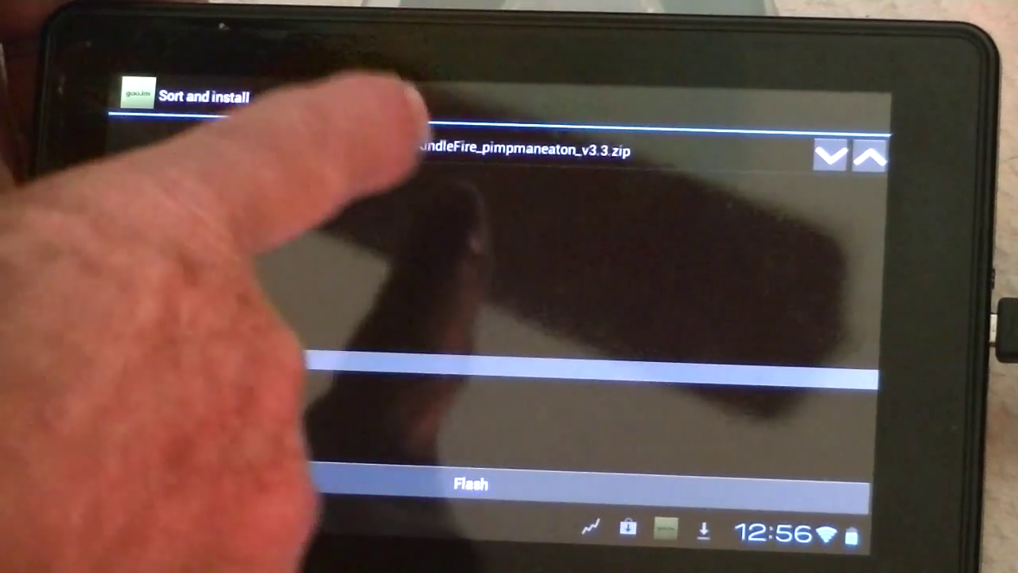
left_click(471, 483)
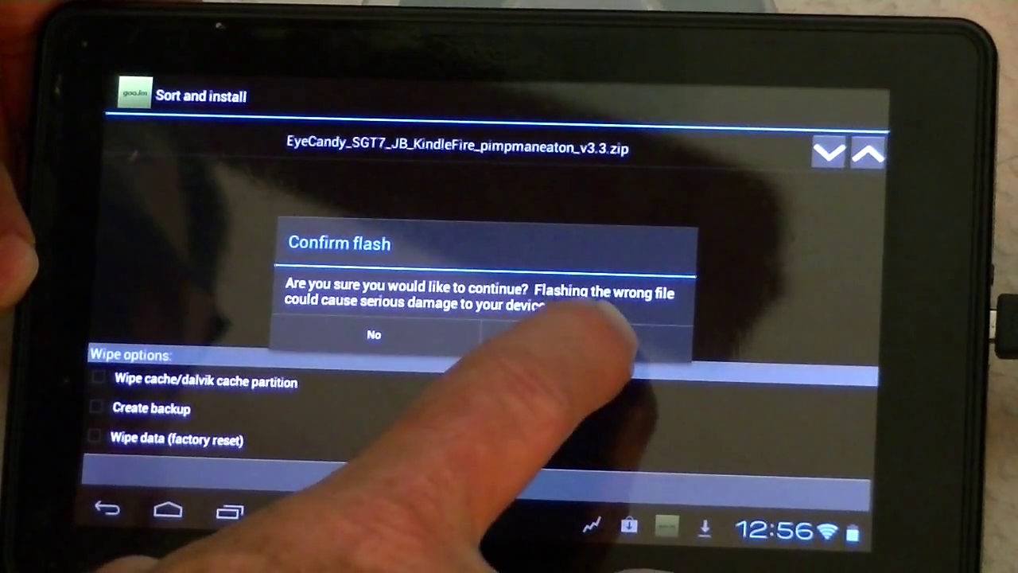
left_click(621, 334)
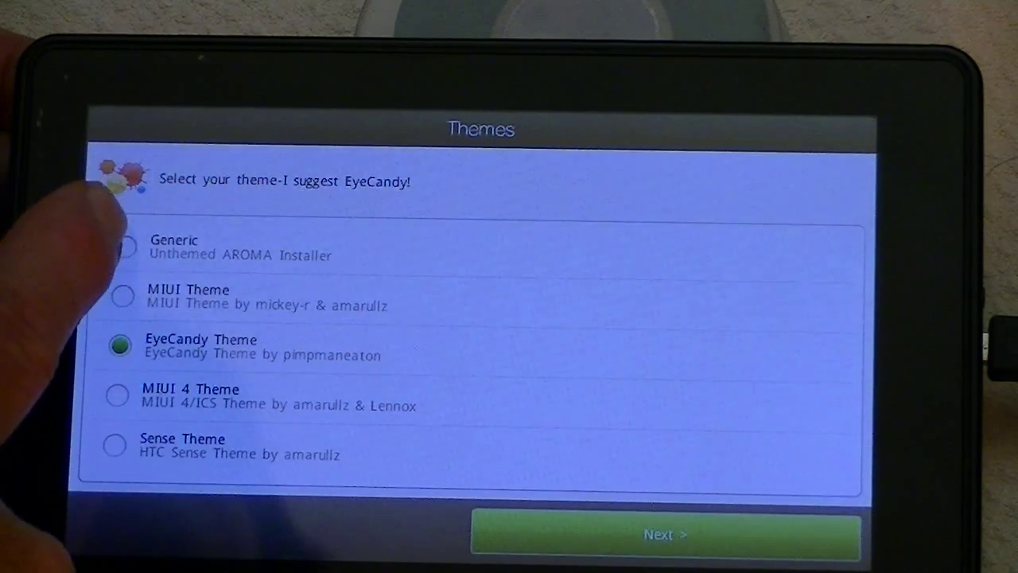
Choose the Generic theme and continue past the Welcome and Changelog pages.
left_click(122, 246)
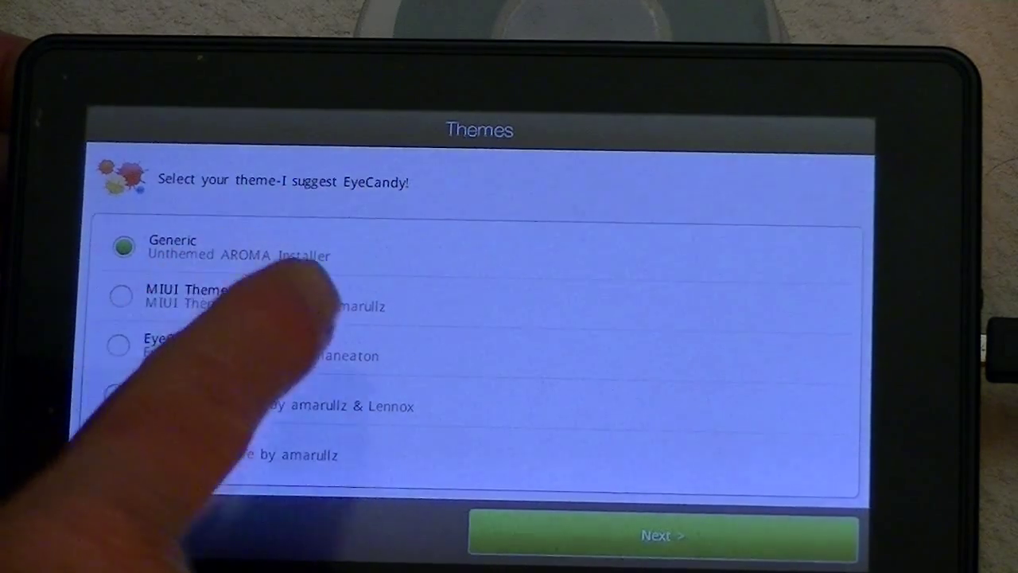
left_click(662, 534)
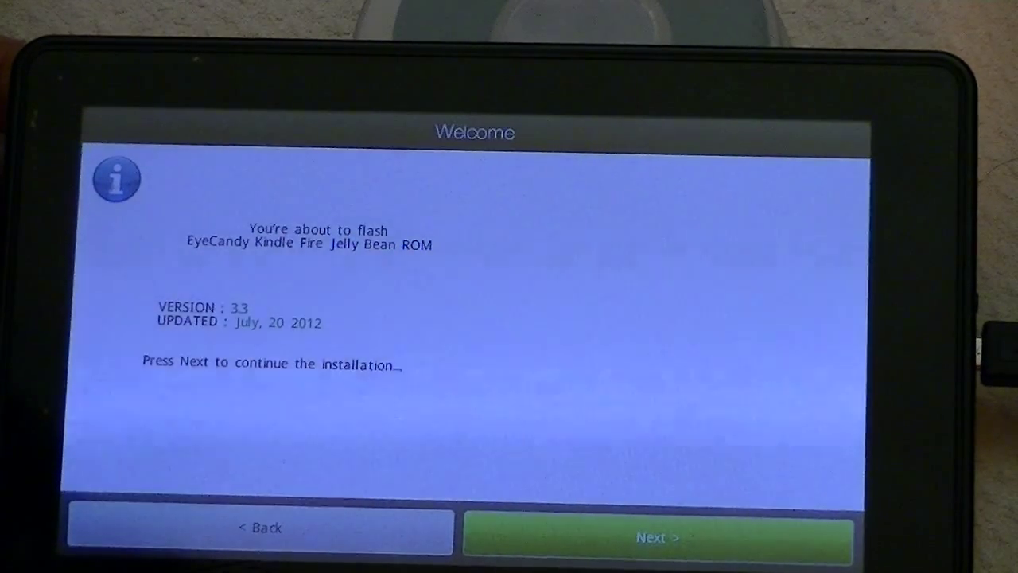
left_click(656, 537)
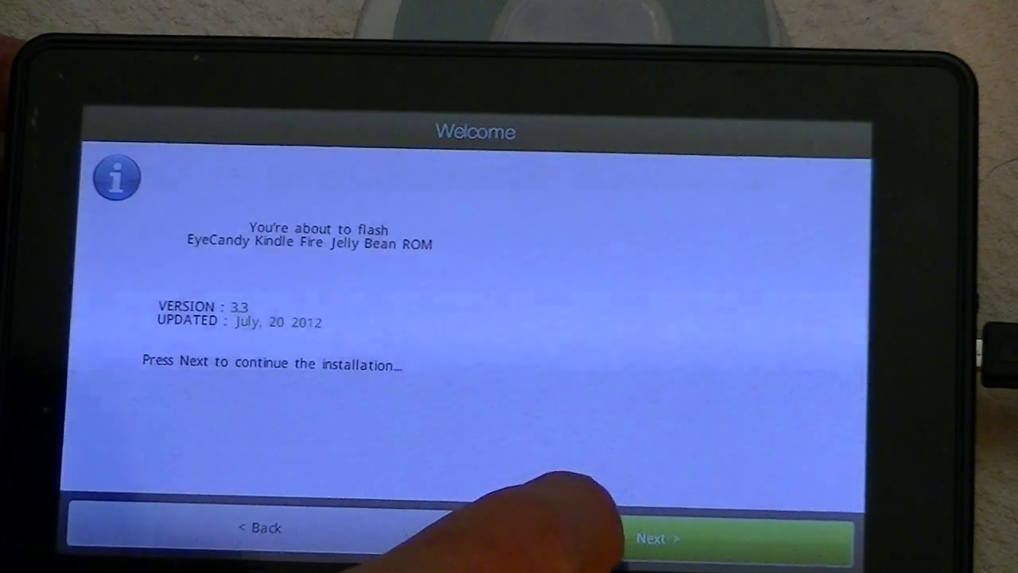
left_click(655, 537)
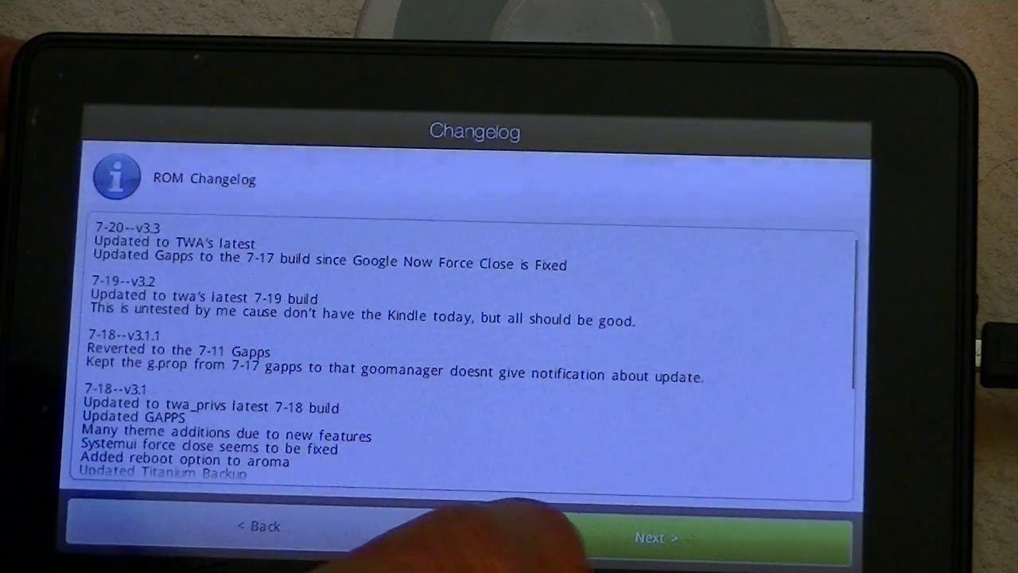
left_click(655, 538)
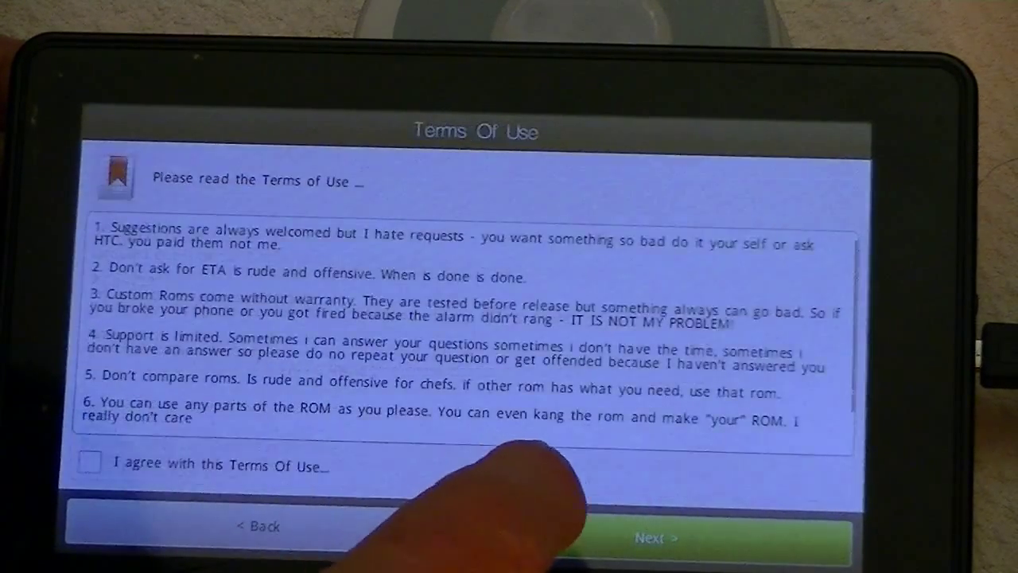
Tick 'I agree with this Terms Of Use' and continue to the full-wipe question.
left_click(90, 463)
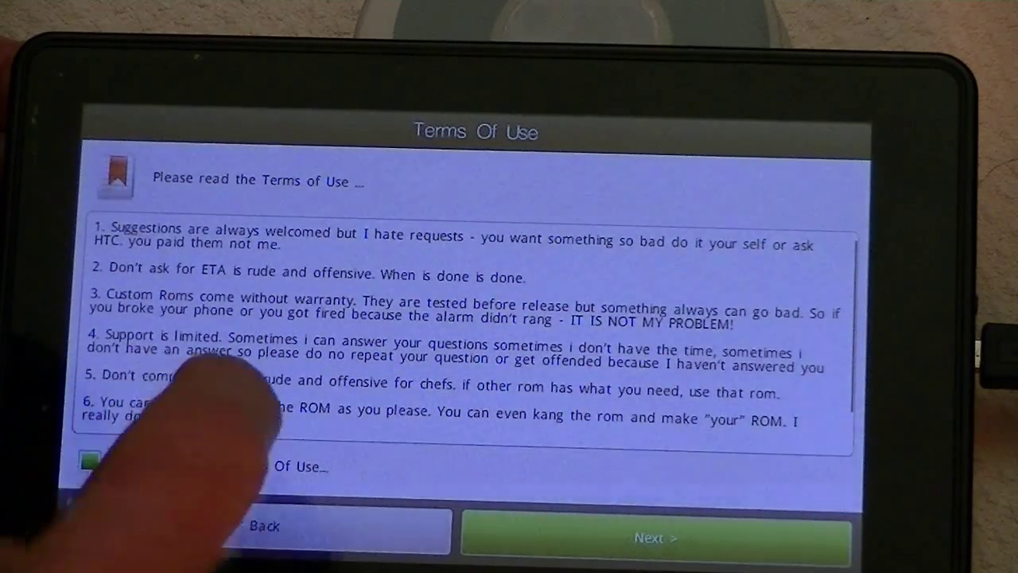
left_click(656, 537)
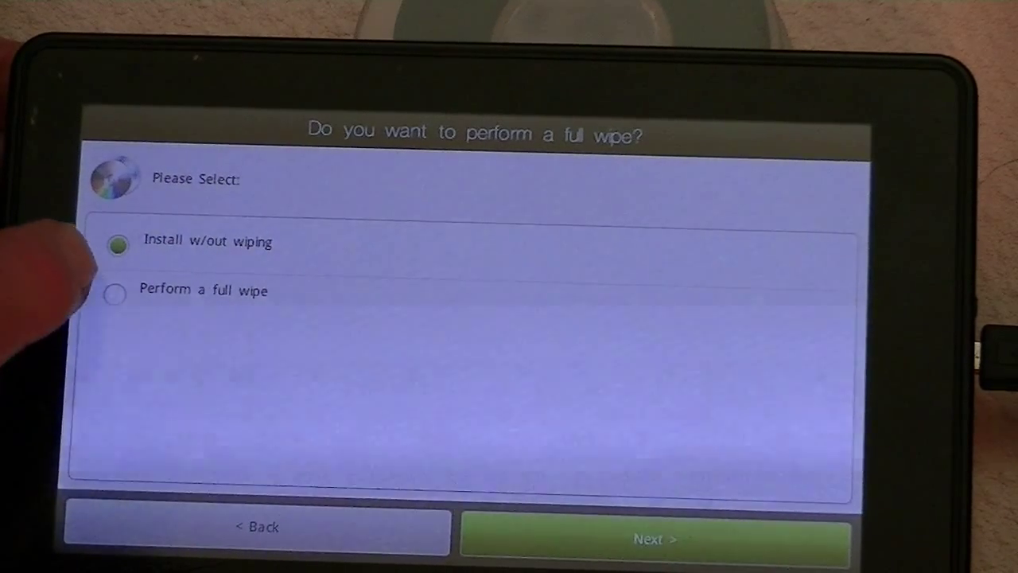
Select 'Perform a full wipe', keep Google Apps, CM10 Stock Launcher and reboot Yes, reaching Ready To Install.
left_click(115, 293)
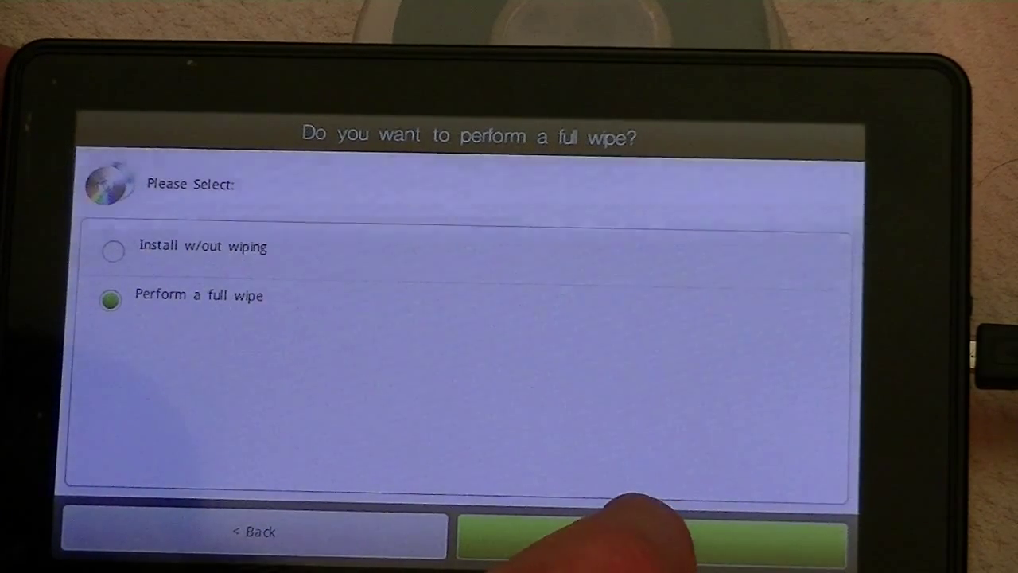
left_click(653, 533)
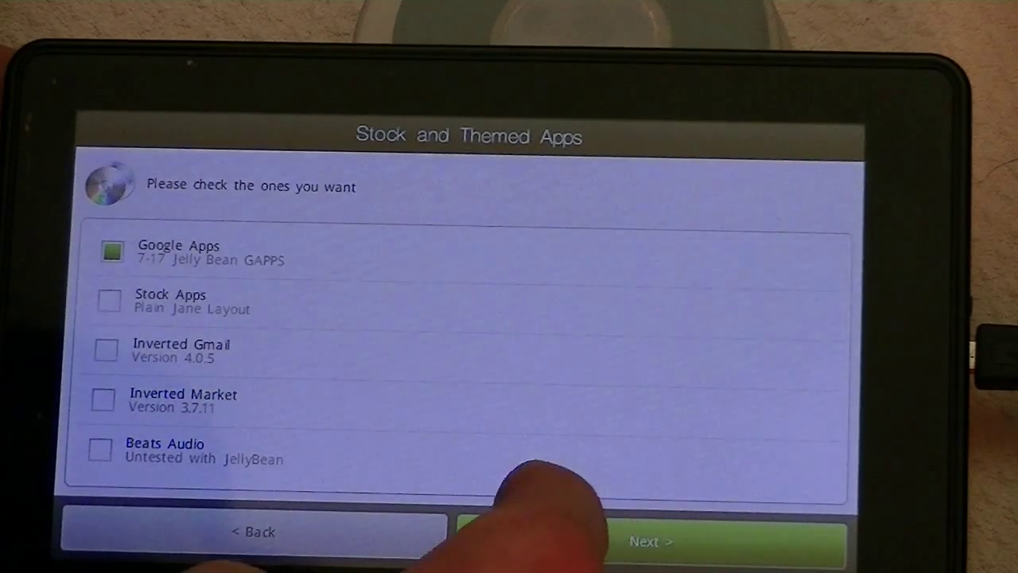
left_click(650, 541)
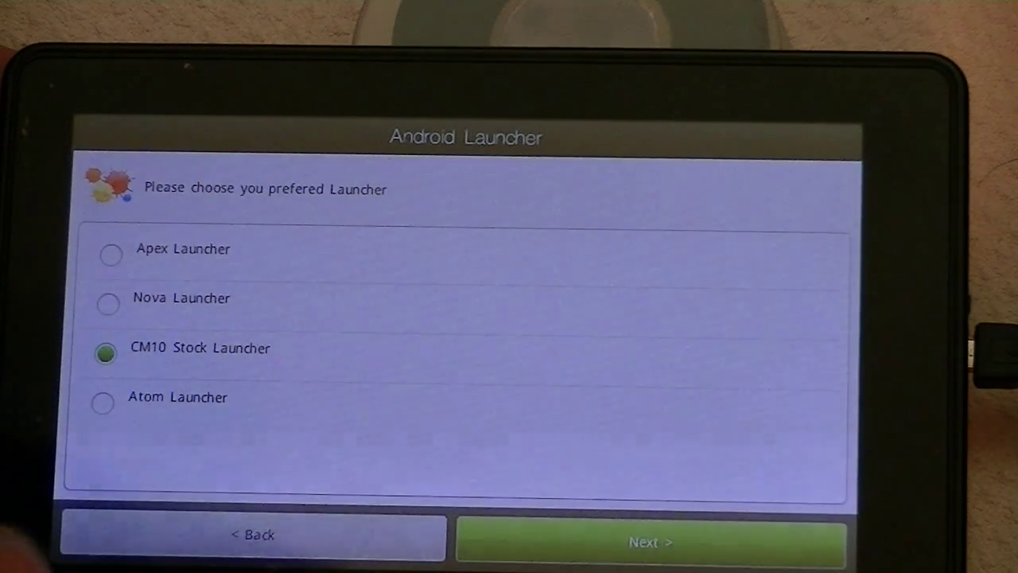
left_click(650, 541)
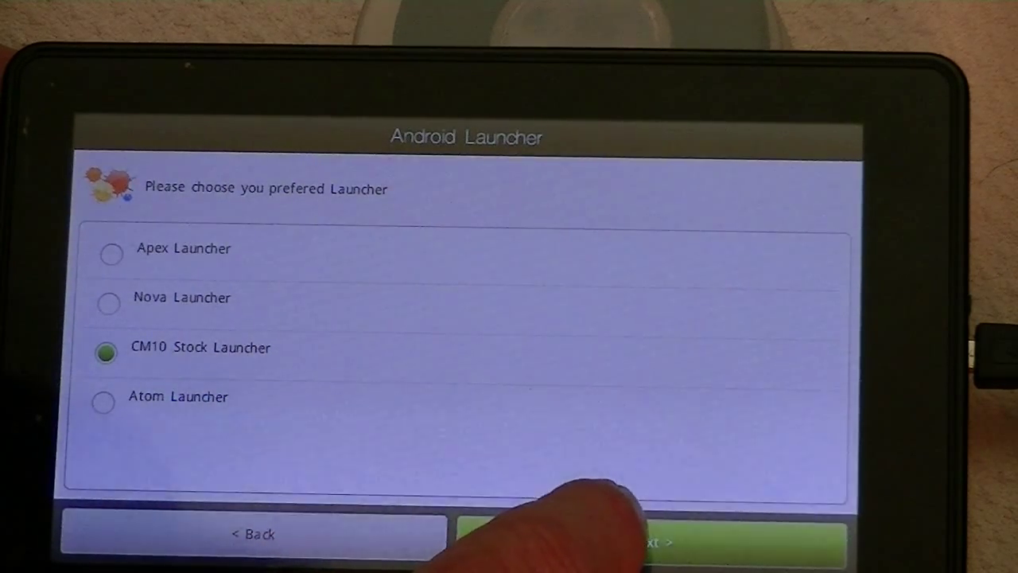
left_click(651, 538)
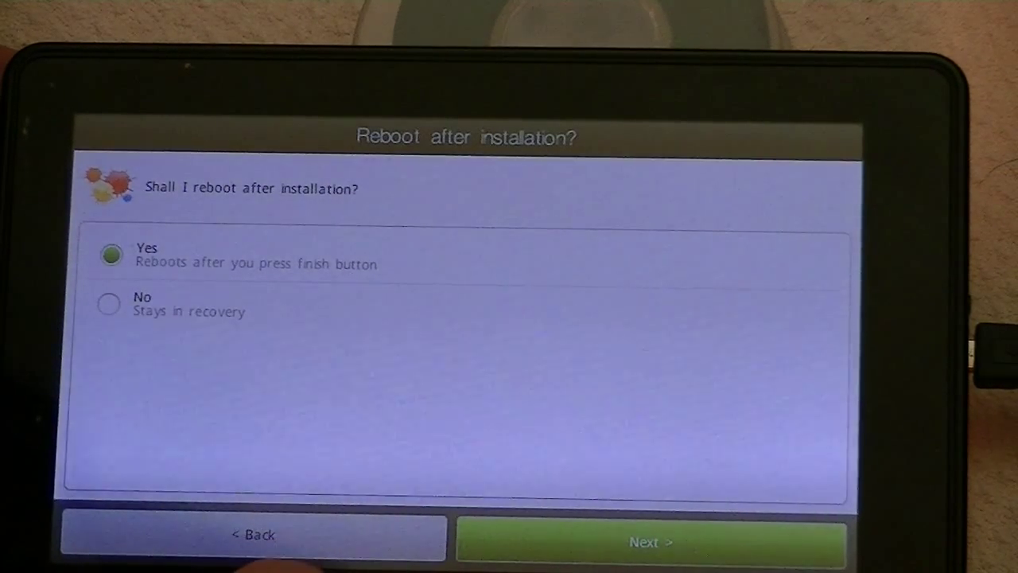
left_click(652, 541)
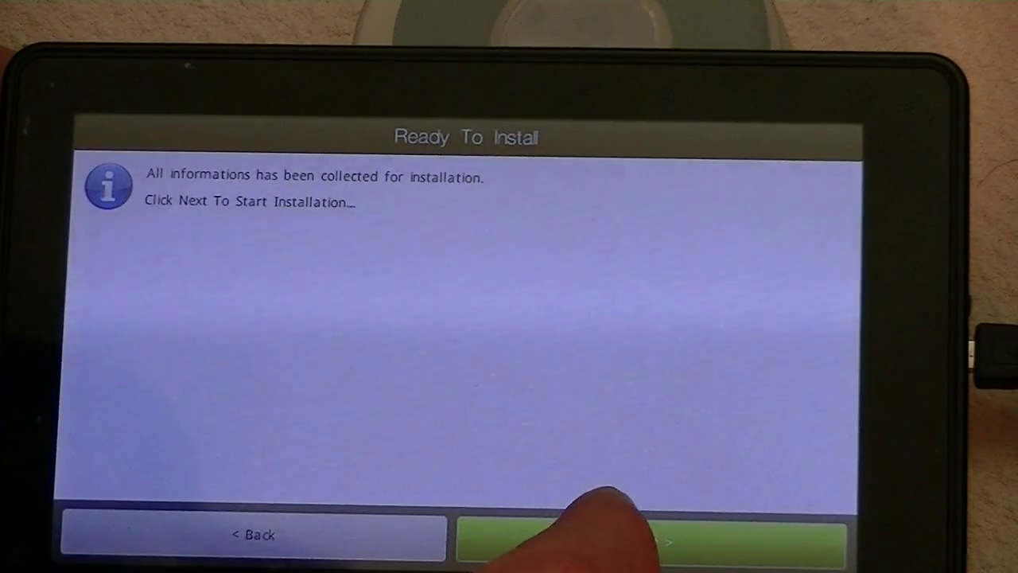
Start the EyeCandy installation and let it run until the log reports DONE.
left_click(652, 538)
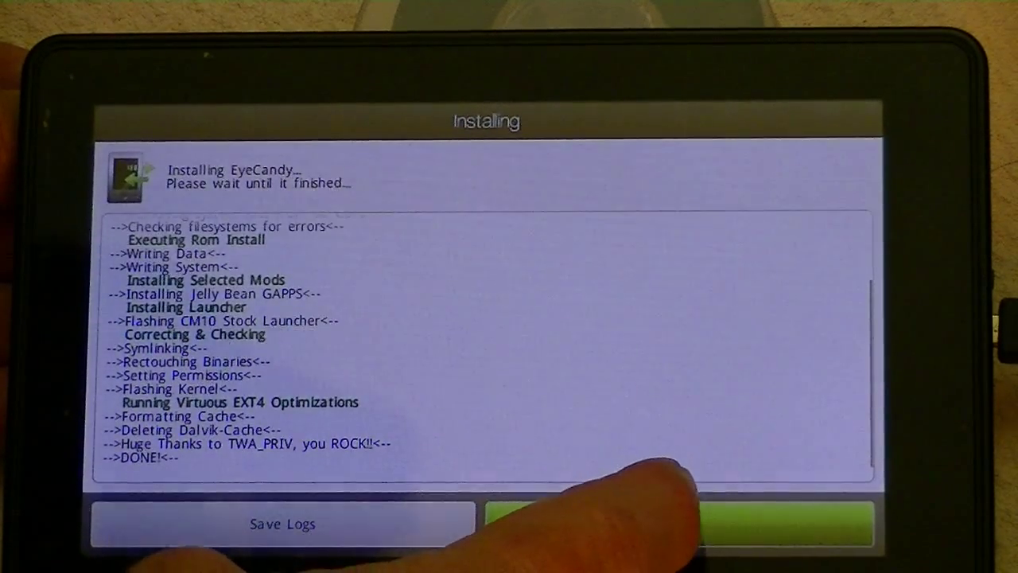
Confirm the successful install and Finish, rebooting the tablet to the Kindle Fire boot screen.
left_click(676, 523)
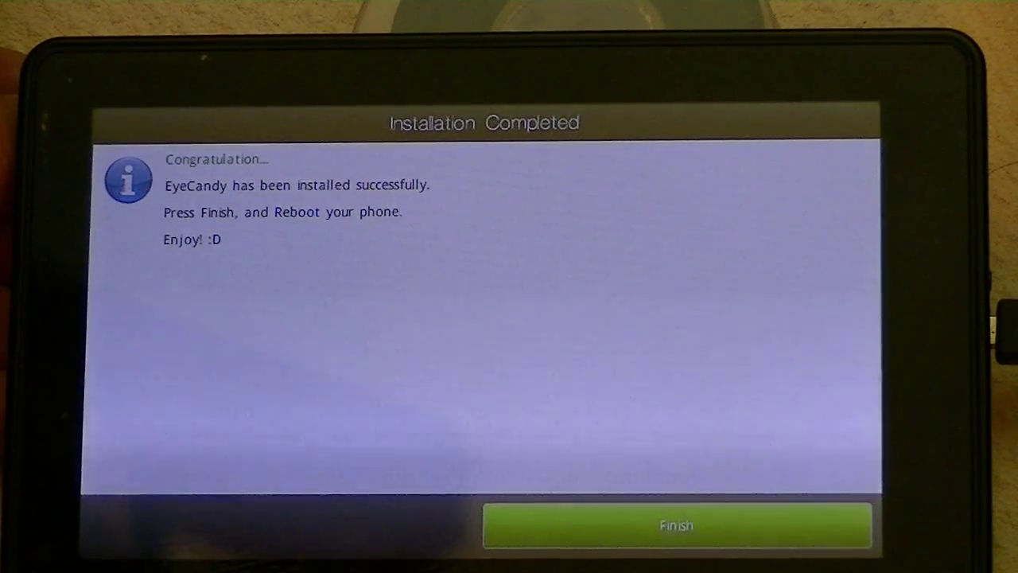
left_click(676, 525)
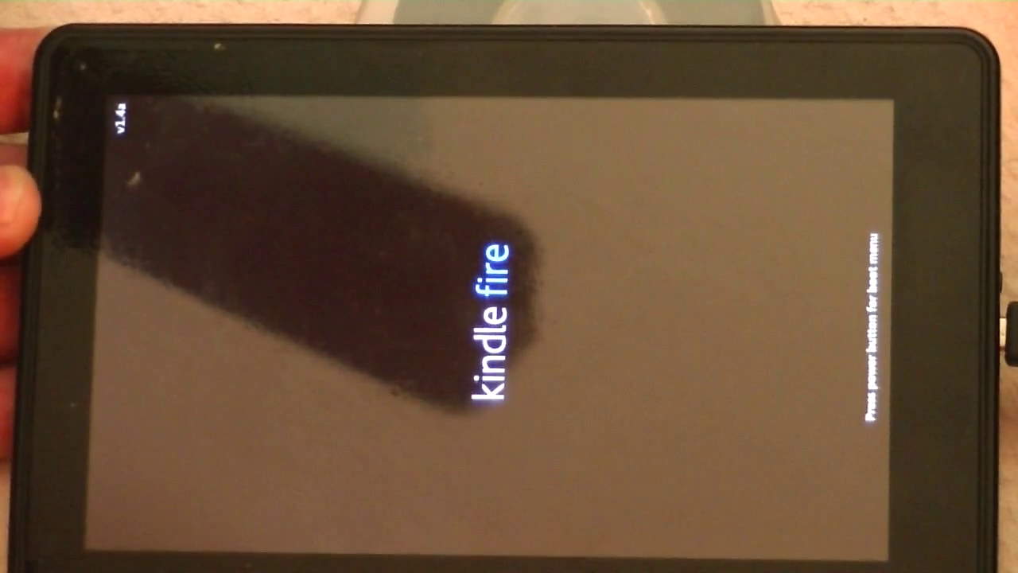